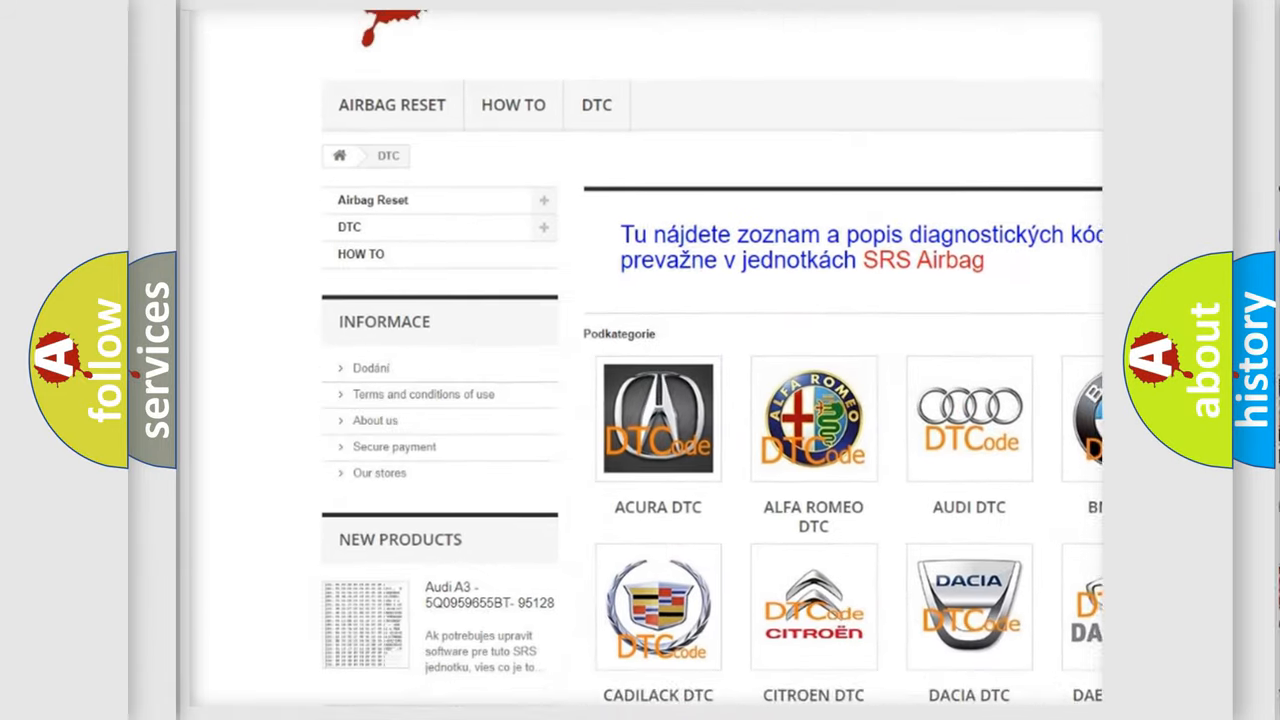
scroll("down", 3)
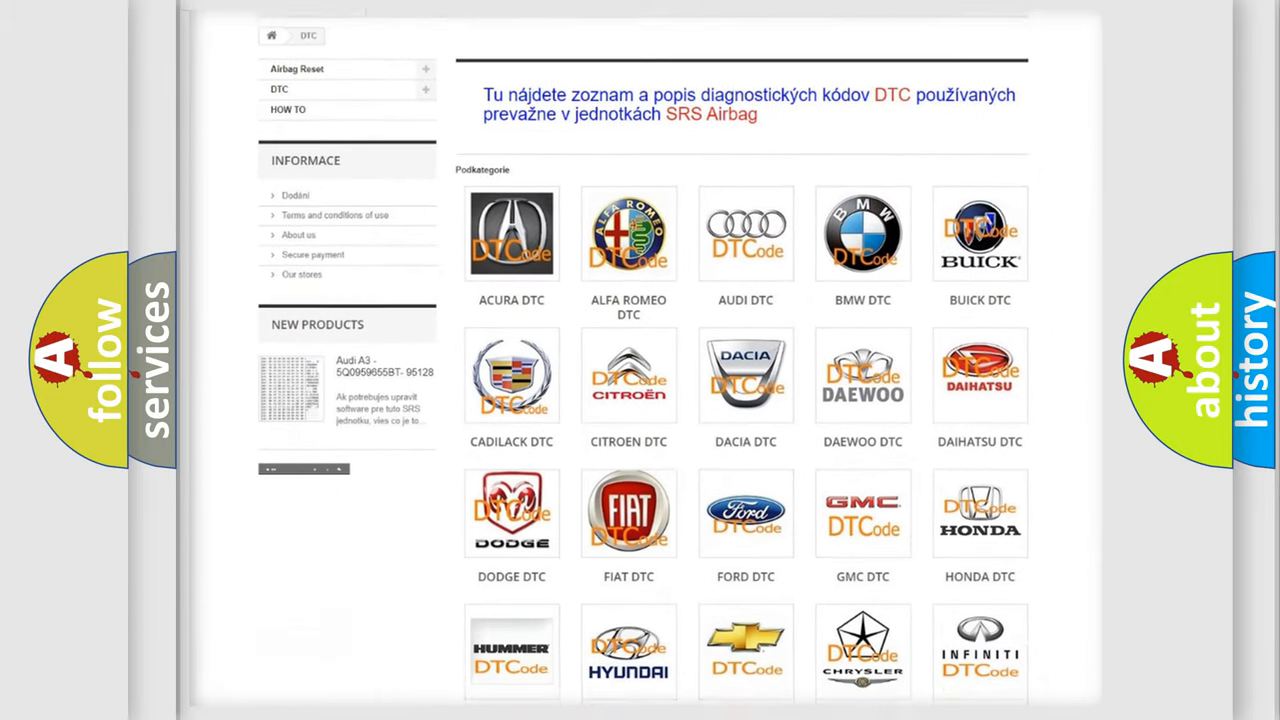
scroll("down", 3)
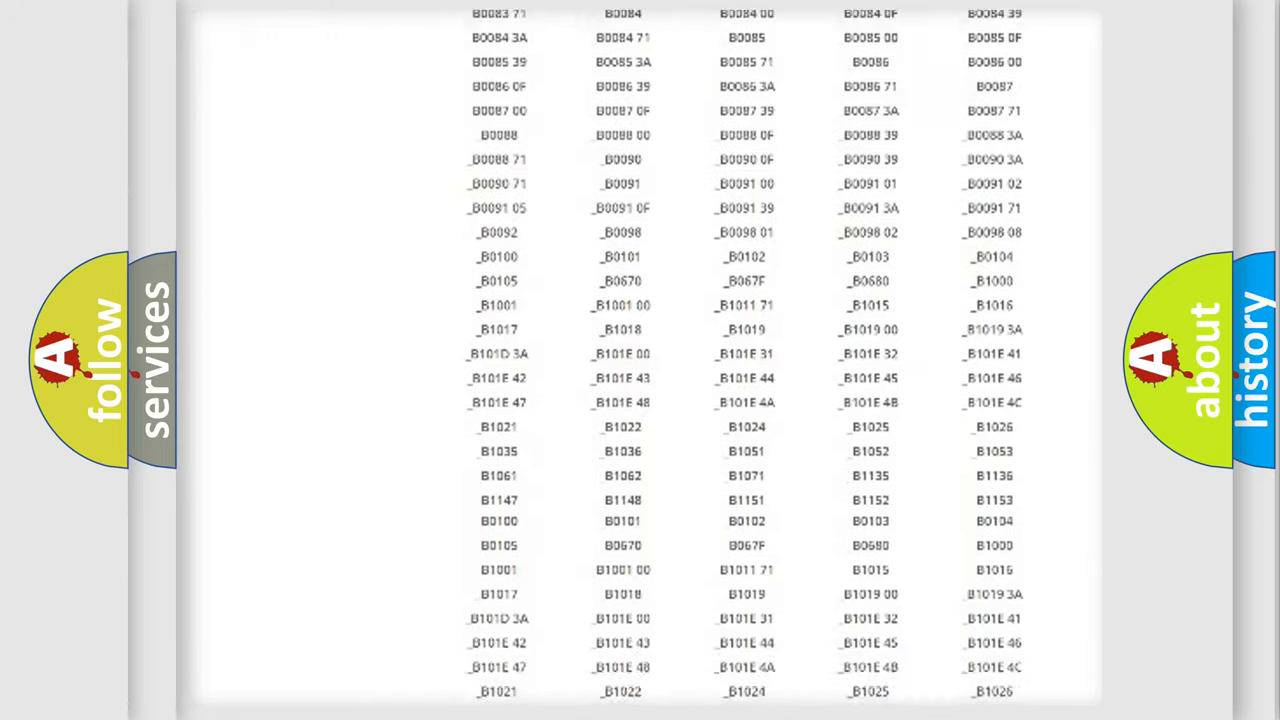
scroll("down", 3)
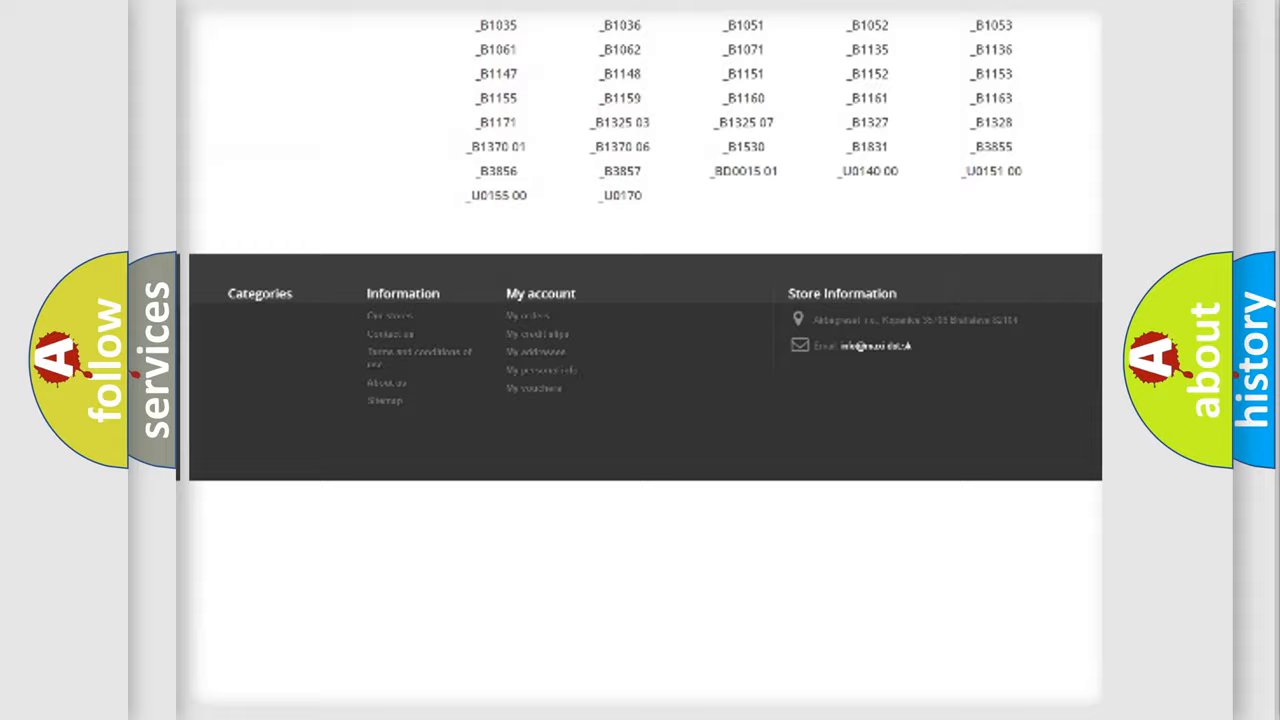